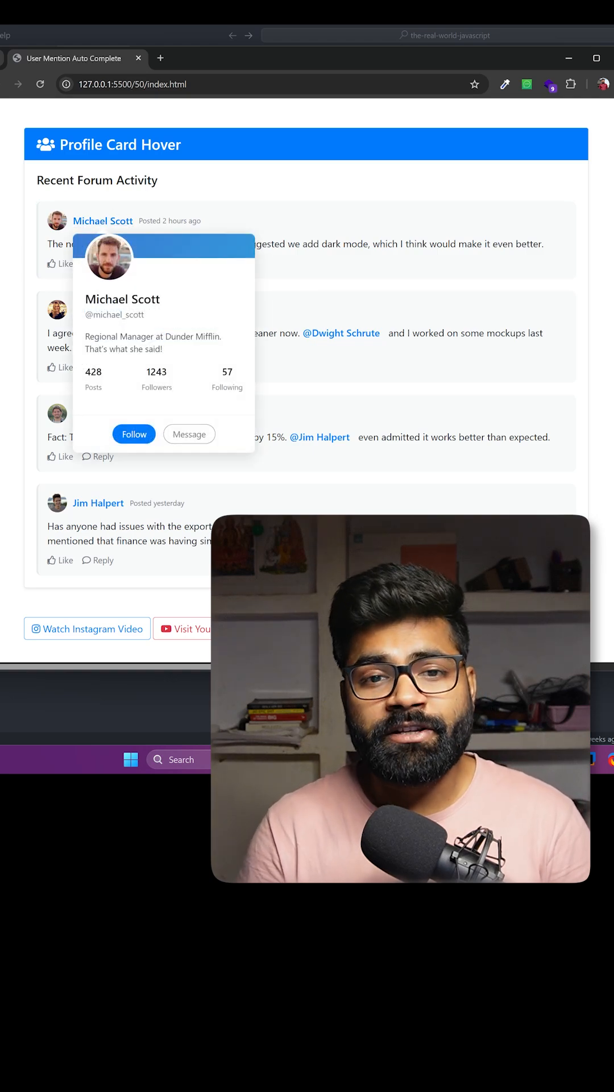
mouse_move(202, 244)
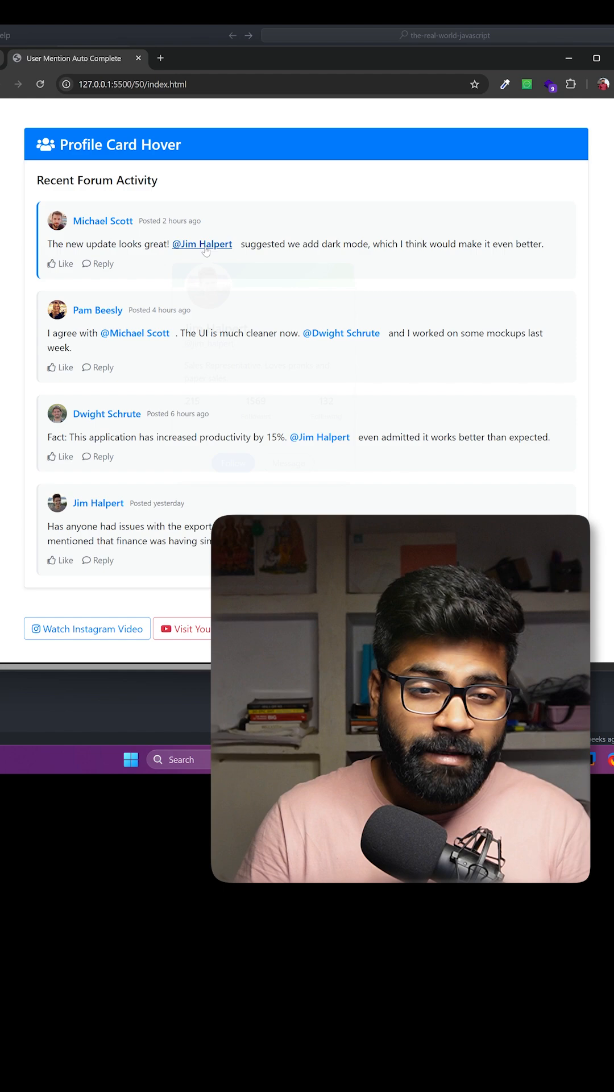
mouse_move(202, 244)
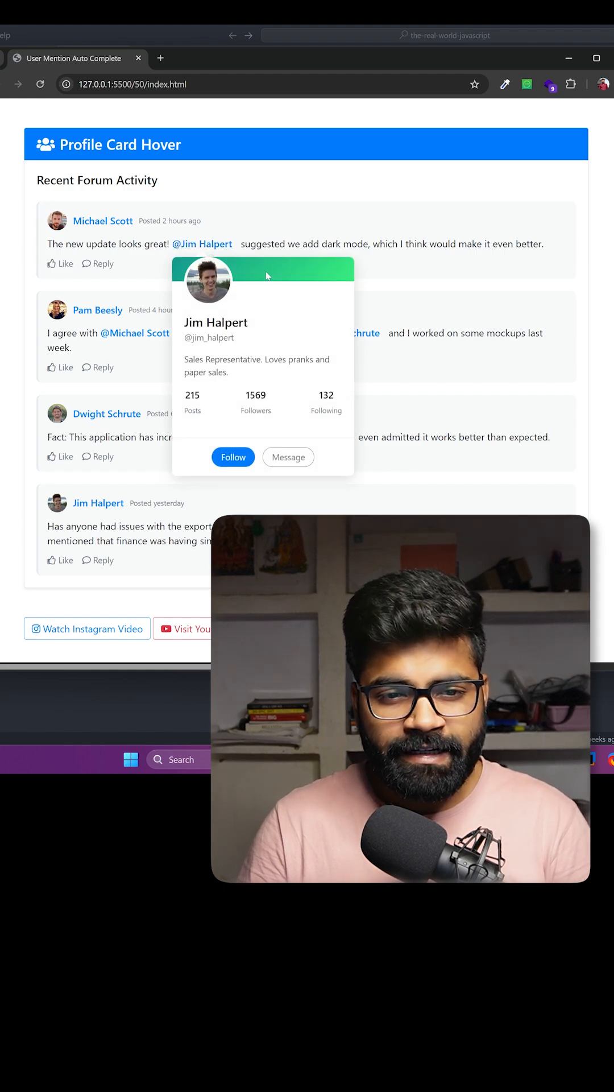
mouse_move(103, 221)
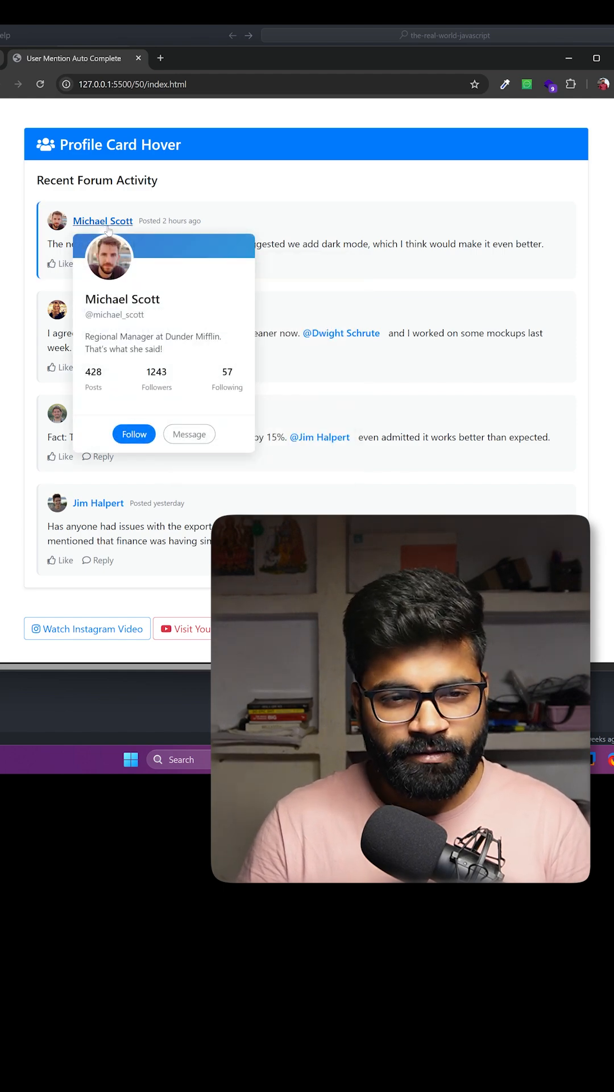
mouse_move(197, 254)
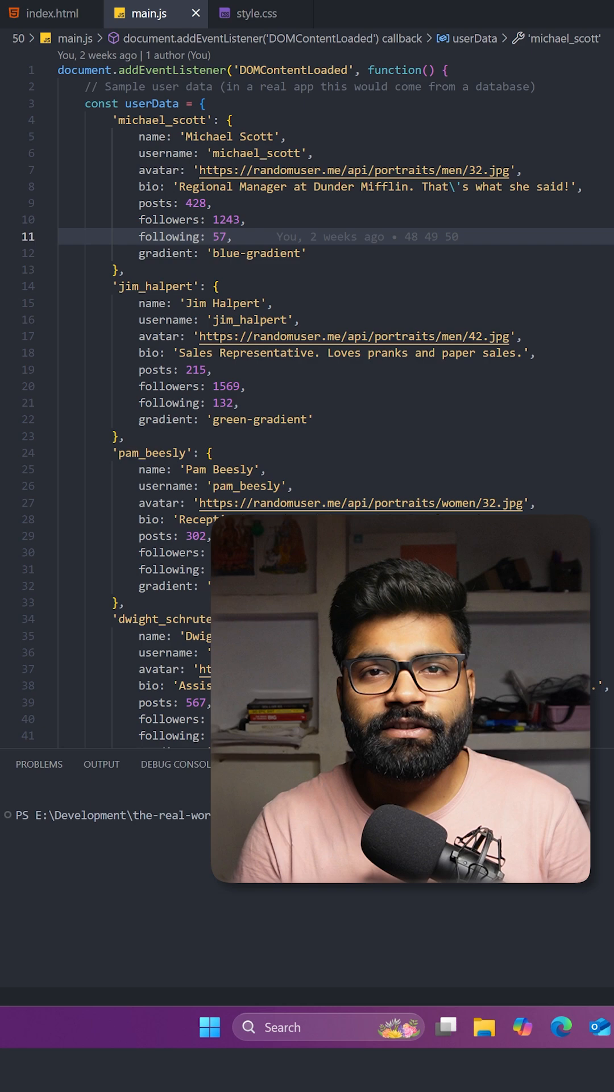
Switch to the main.js tab to show the userData object with names, bios, stats and gradients.
click(151, 103)
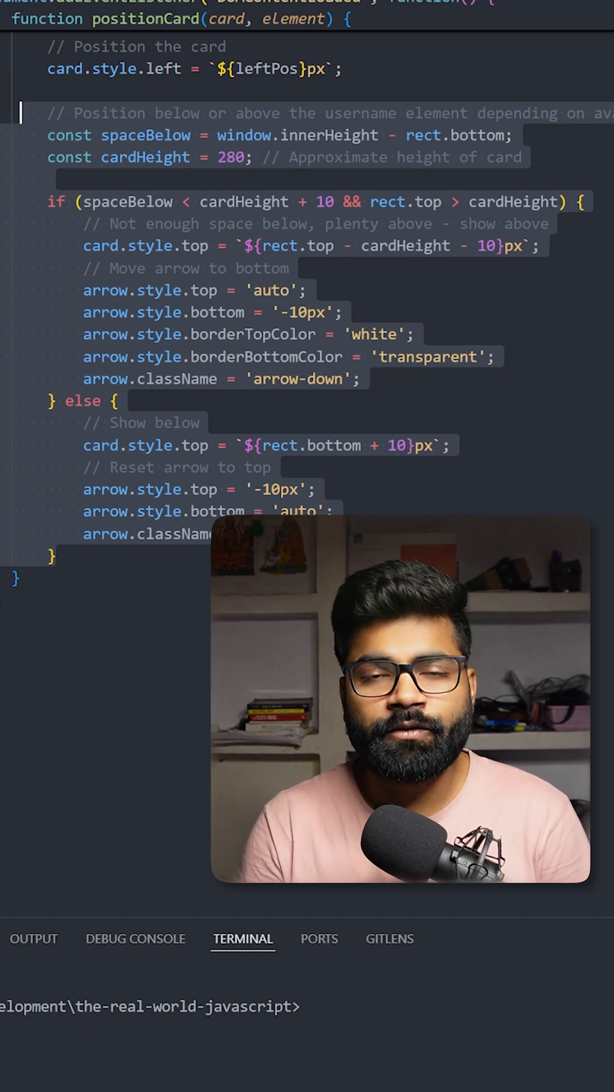
Scroll main.js to the positionCard function's above-or-below placement logic.
scroll(up, 3)
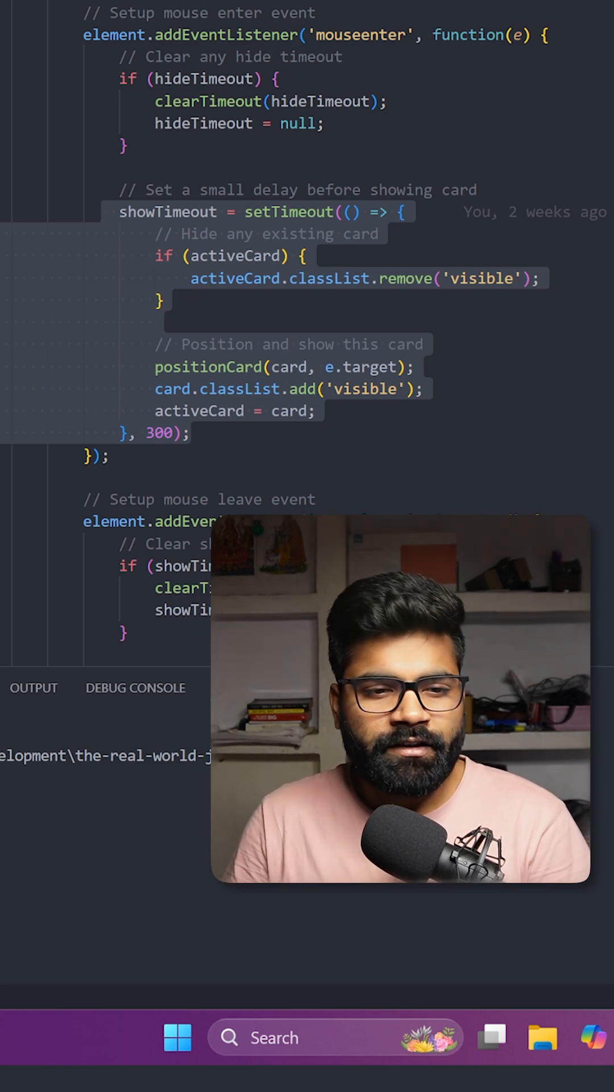
Scroll up to the mouseenter handler's 300 ms setTimeout block.
scroll(up, 3)
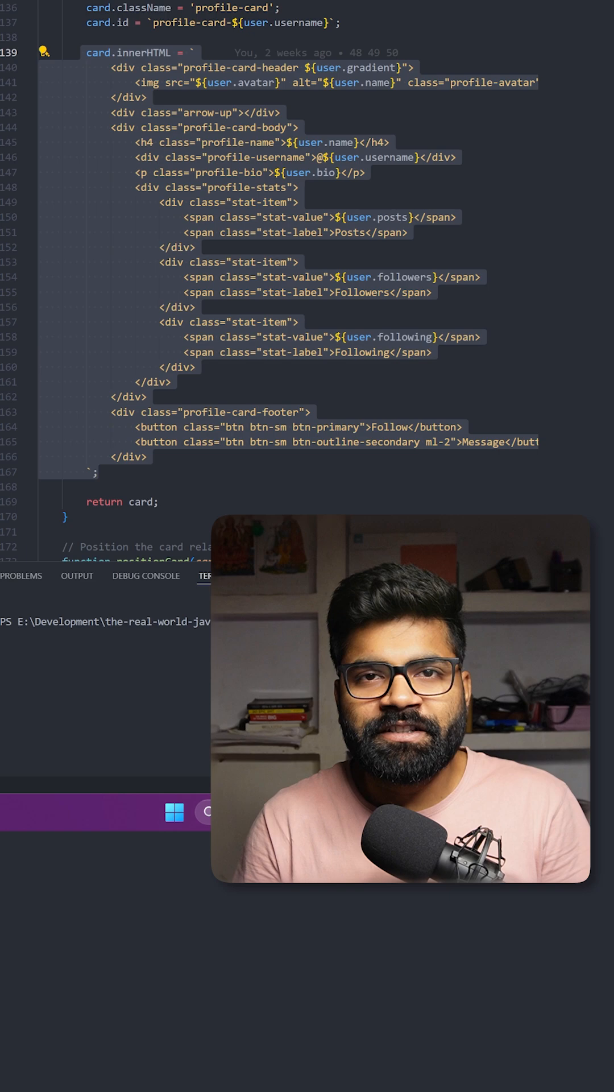
Click into the card.innerHTML template, then scroll to the arrow-flipping placement code at the file's end.
click(99, 472)
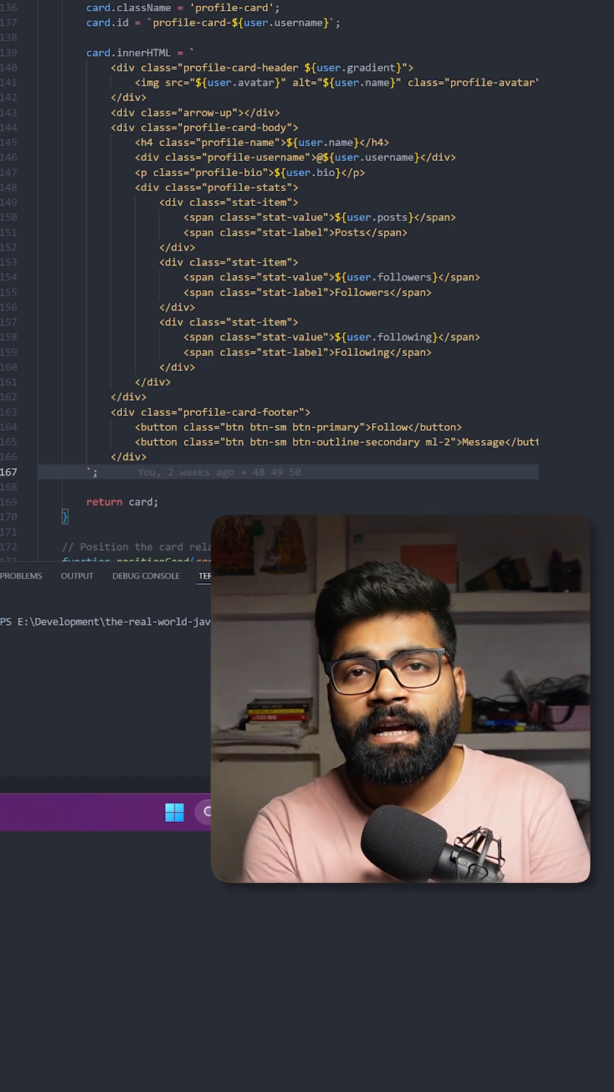
scroll(down, 3)
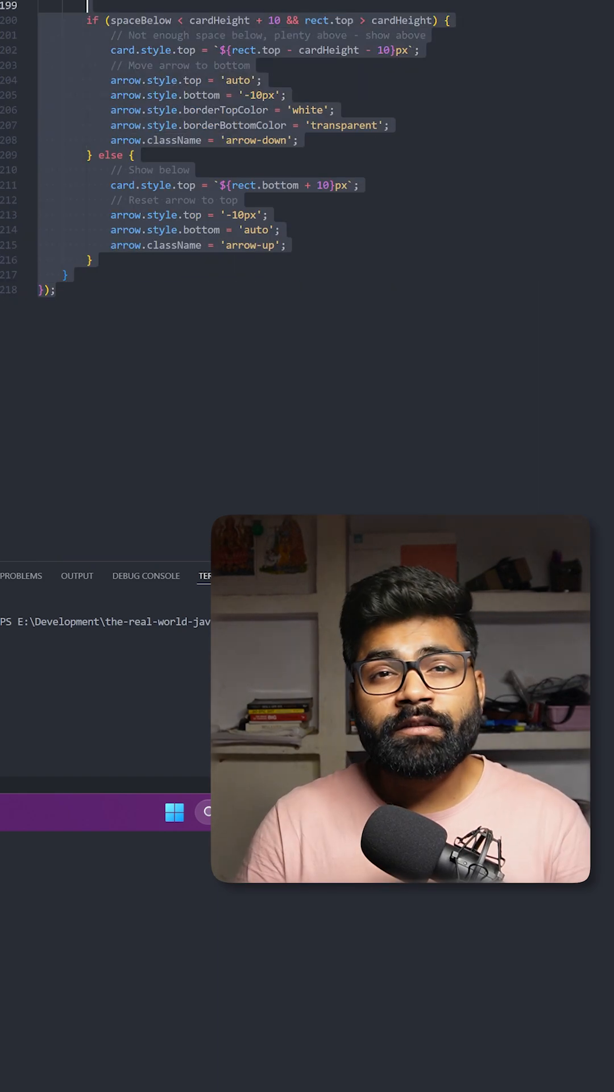